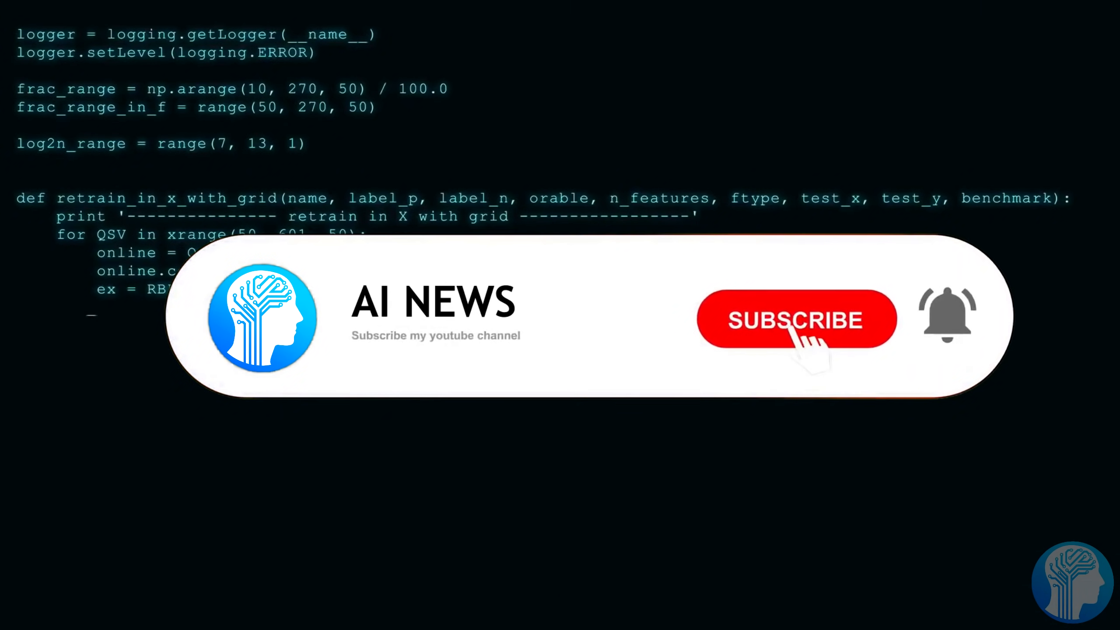
- Subscribe to the AI News channel in the intro banner, turning the notification bell on
{"action": "left_click", "coordinate": [798, 322]}
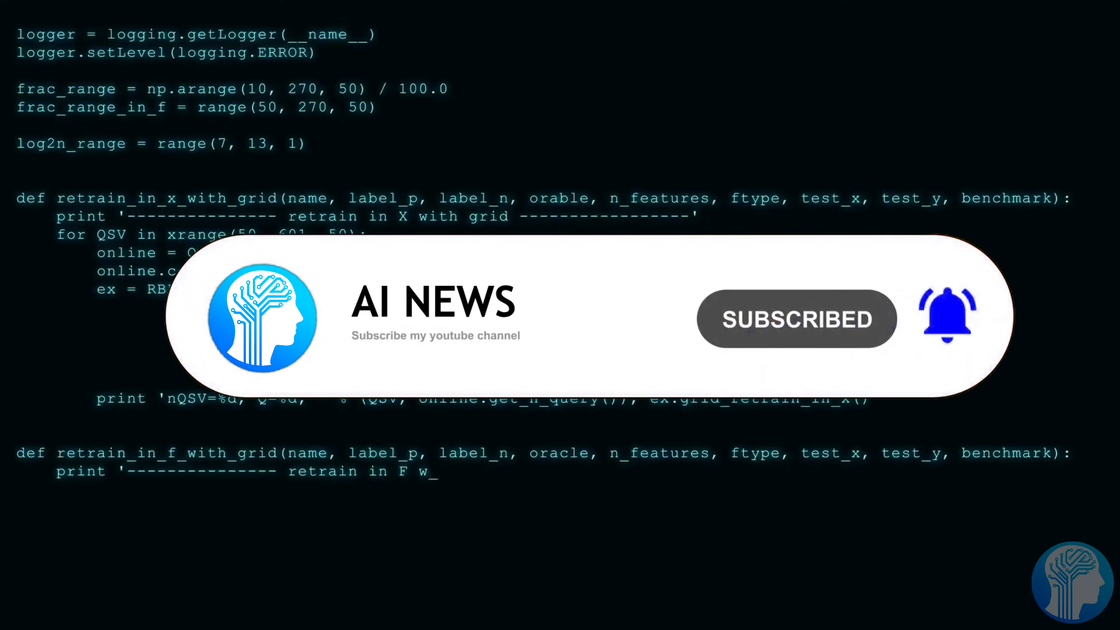